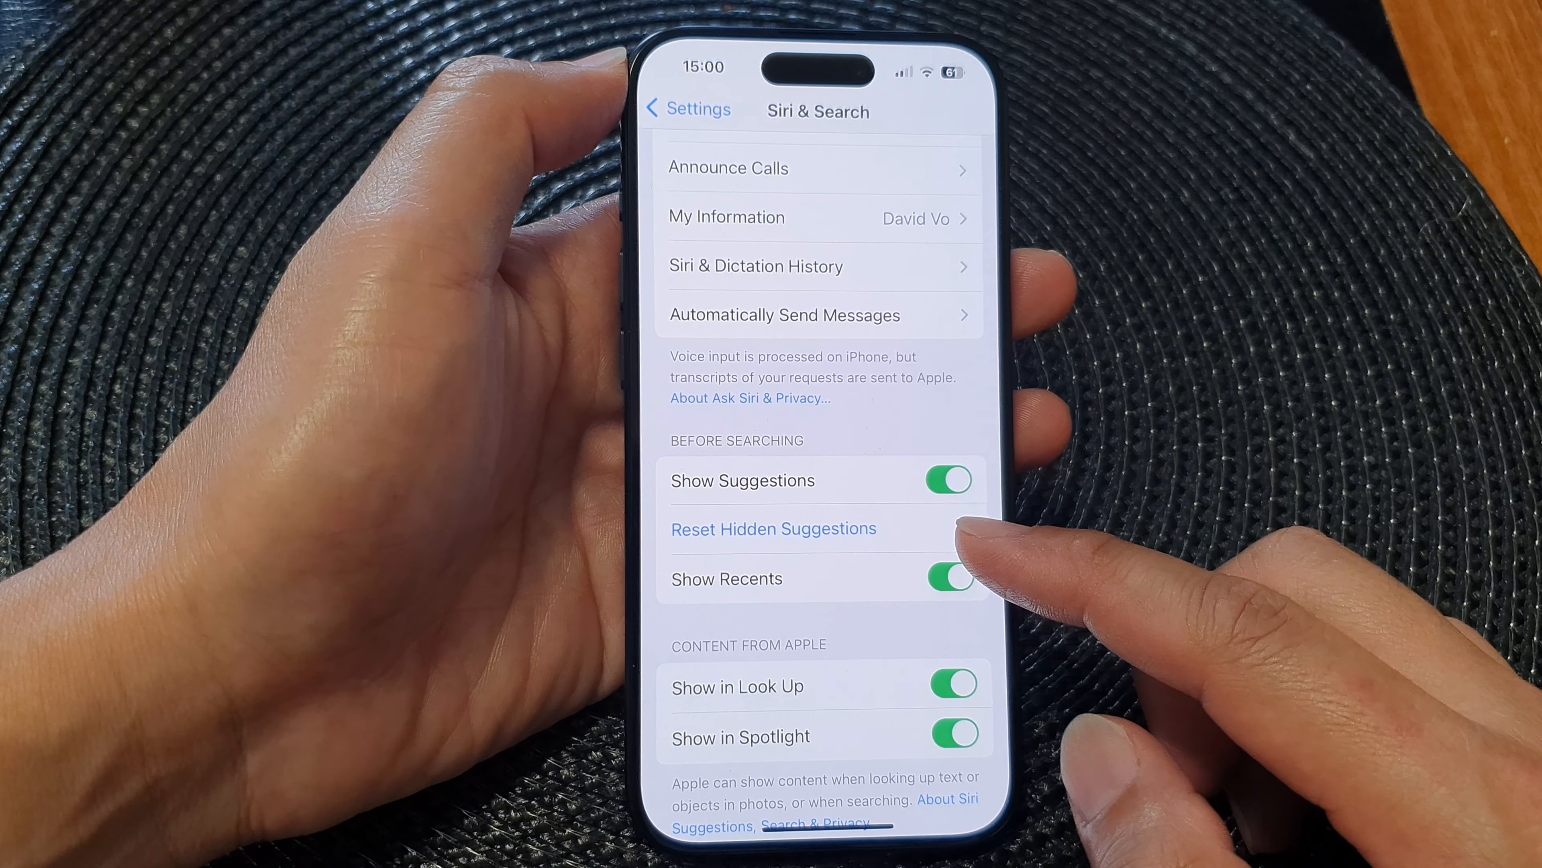
Step: From the home screen, go into Settings > Siri & Search and scroll to the Before Searching options
click(948, 578)
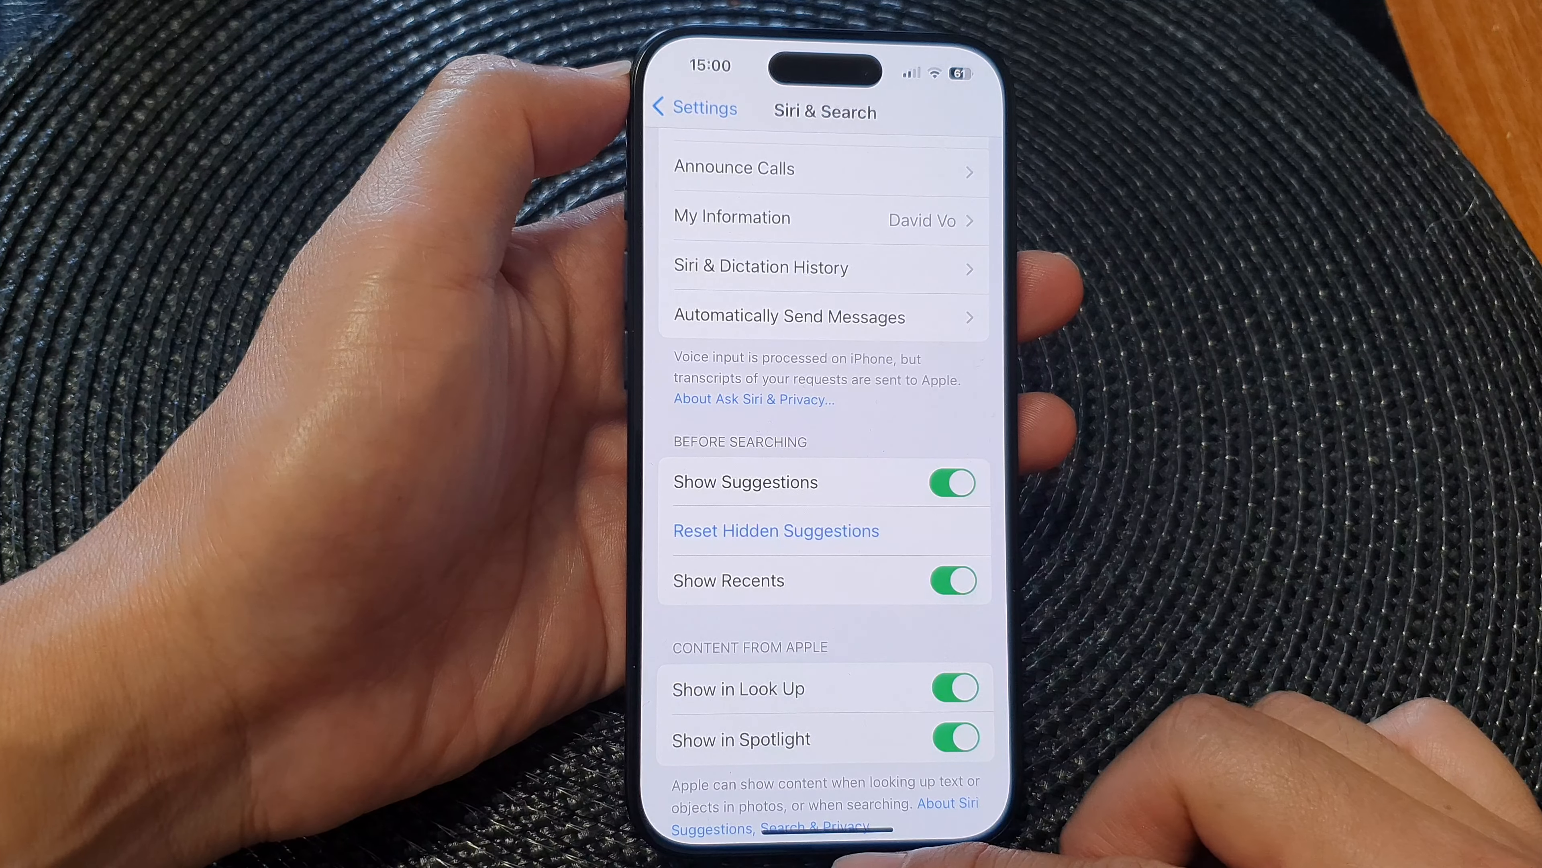
click(693, 109)
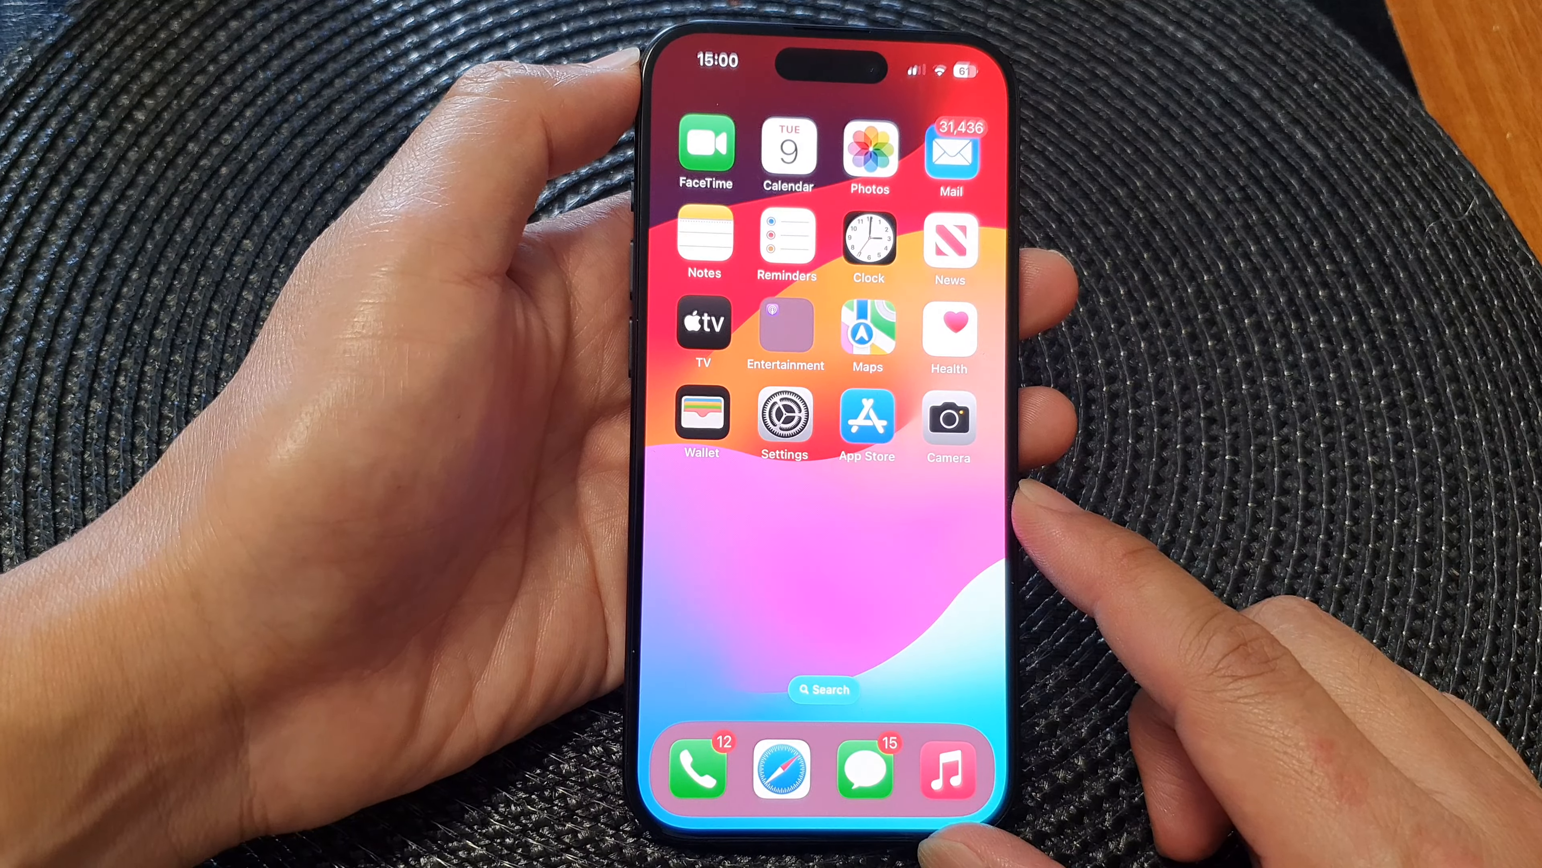
click(784, 413)
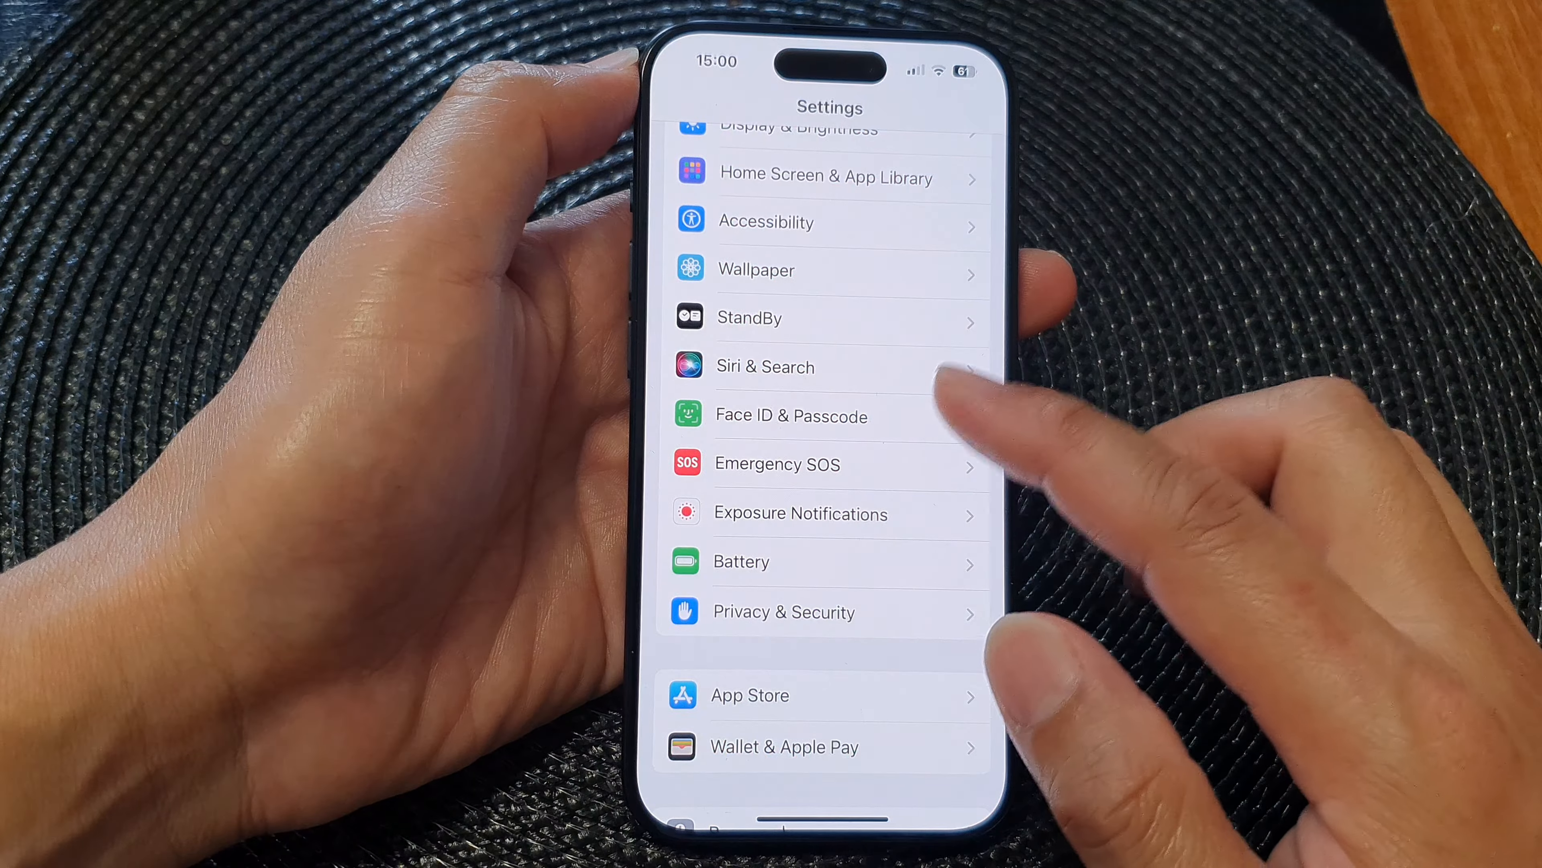
scroll(down, 3)
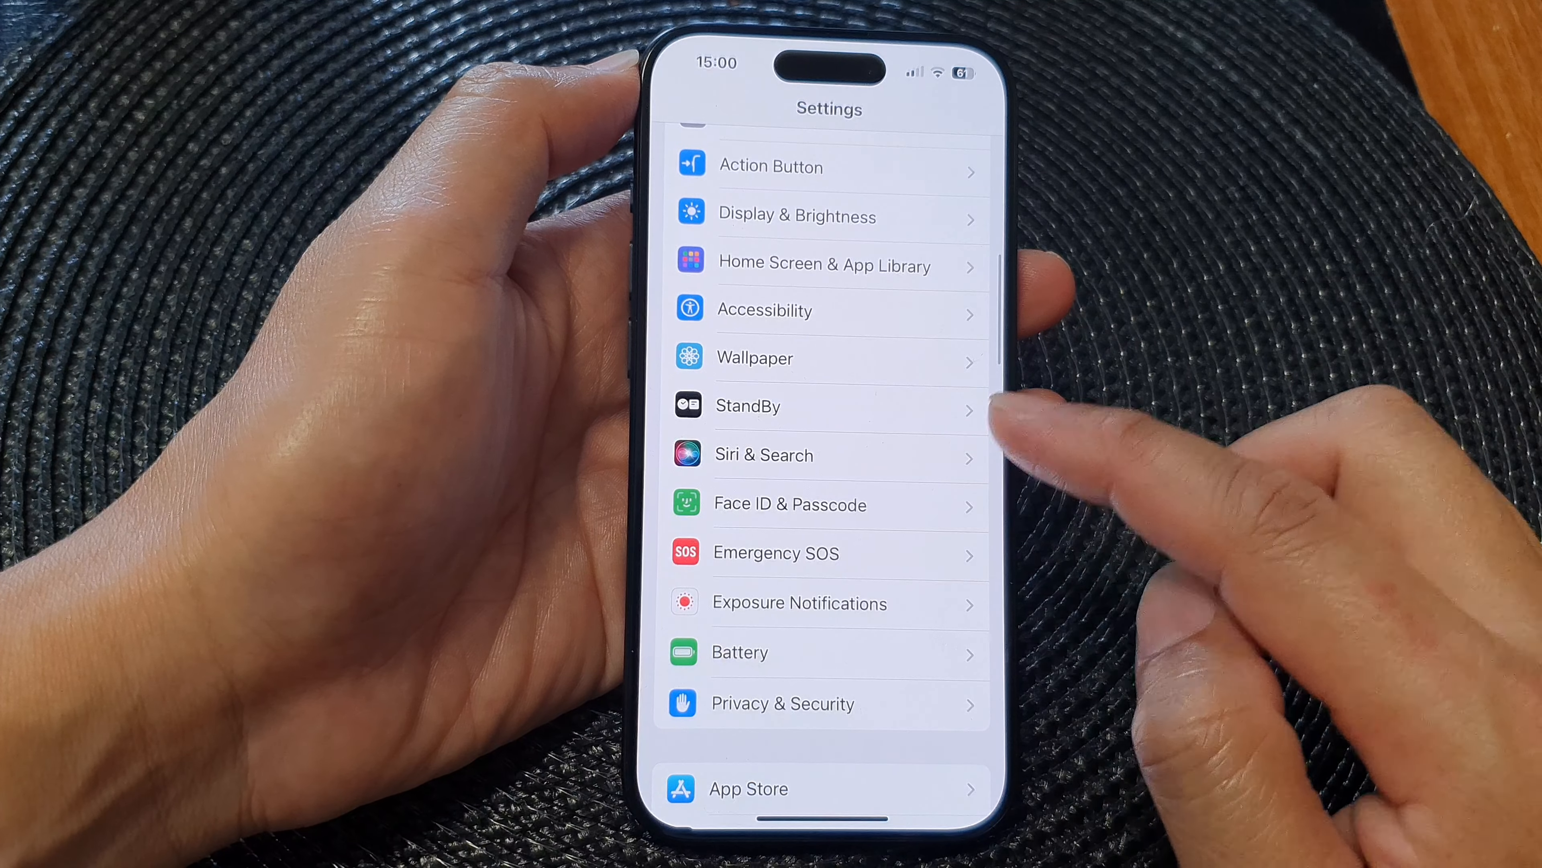
click(762, 455)
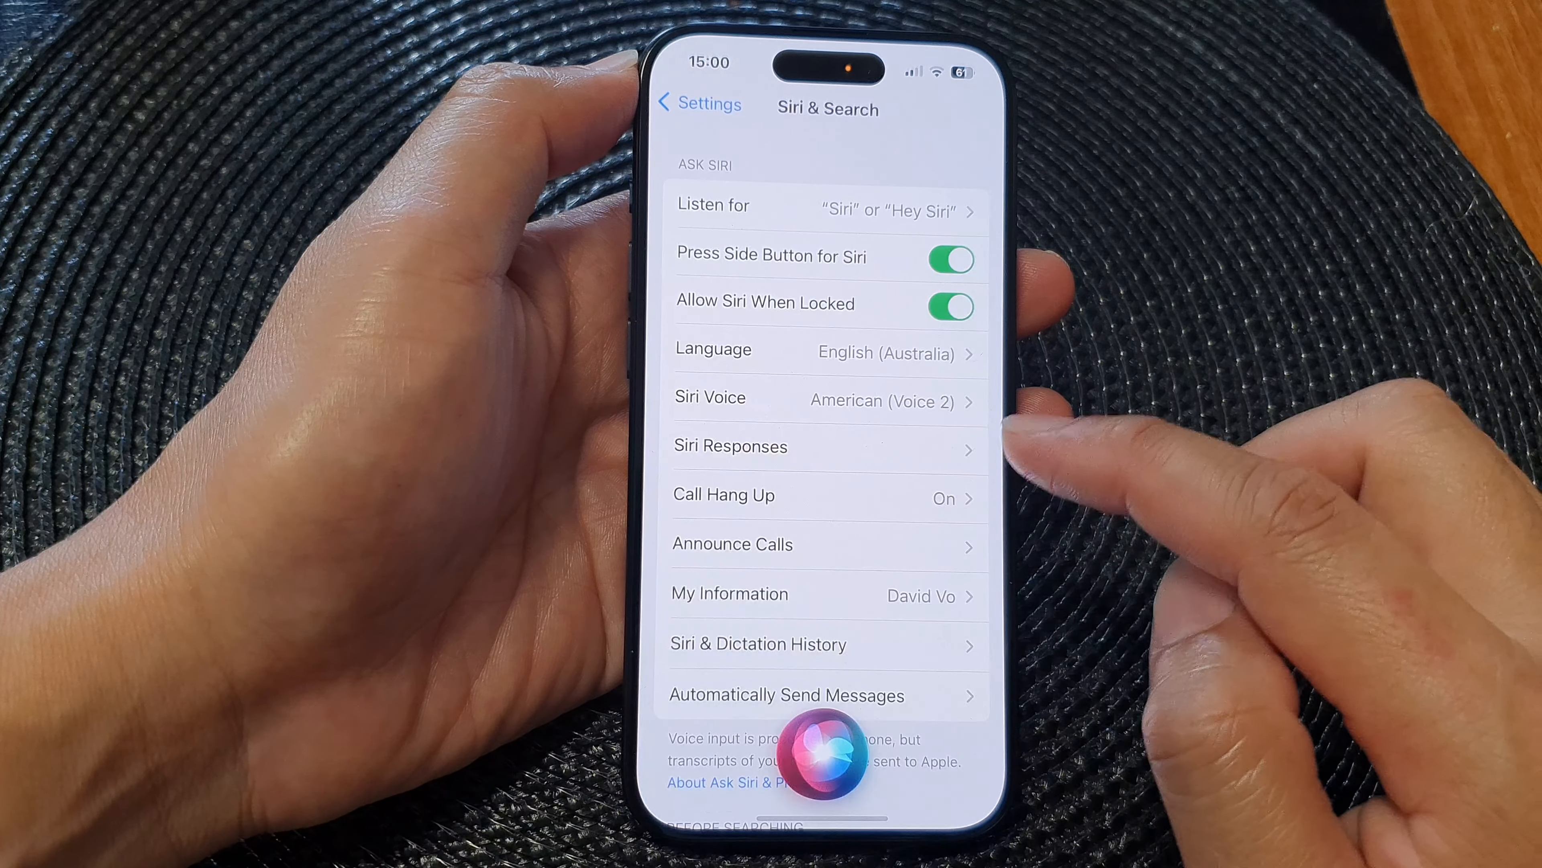
scroll(down, 3)
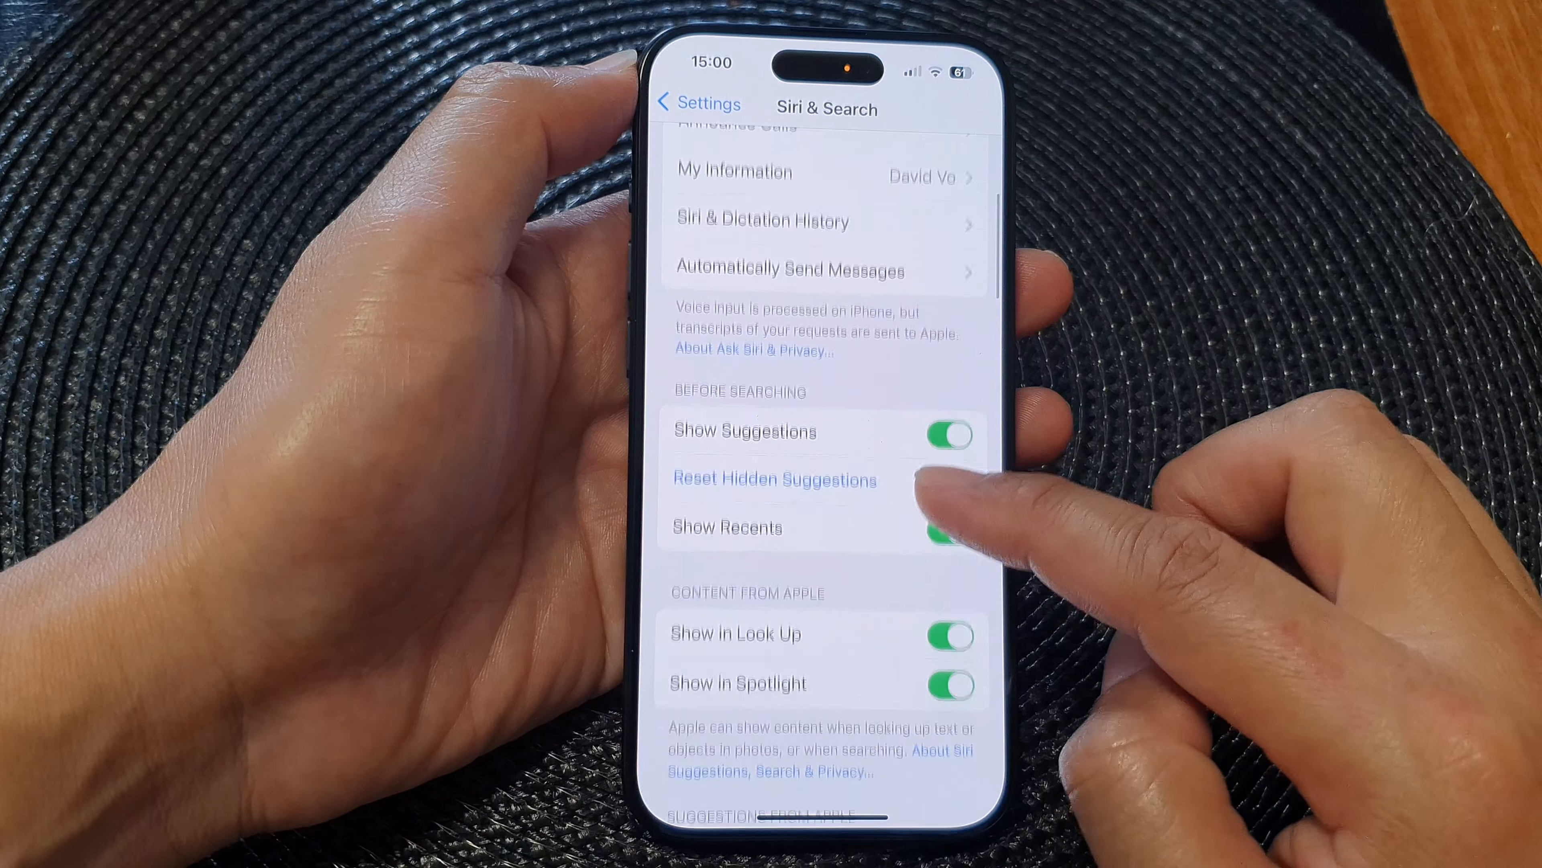
scroll(down, 3)
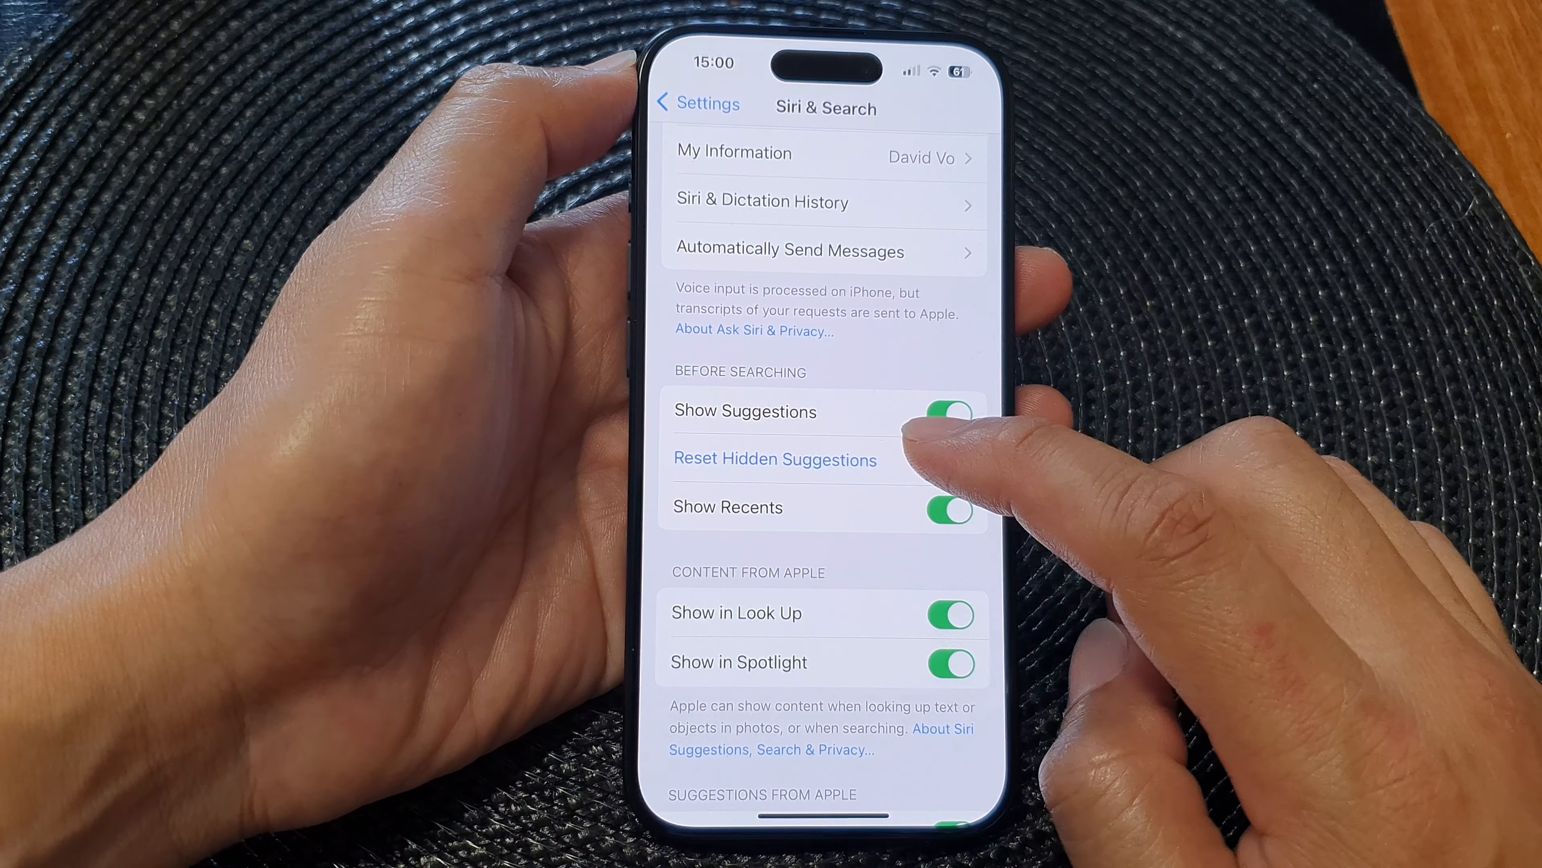
Step: Reset Hidden Suggestions and confirm Reset so hidden Siri suggestions can reappear
click(775, 460)
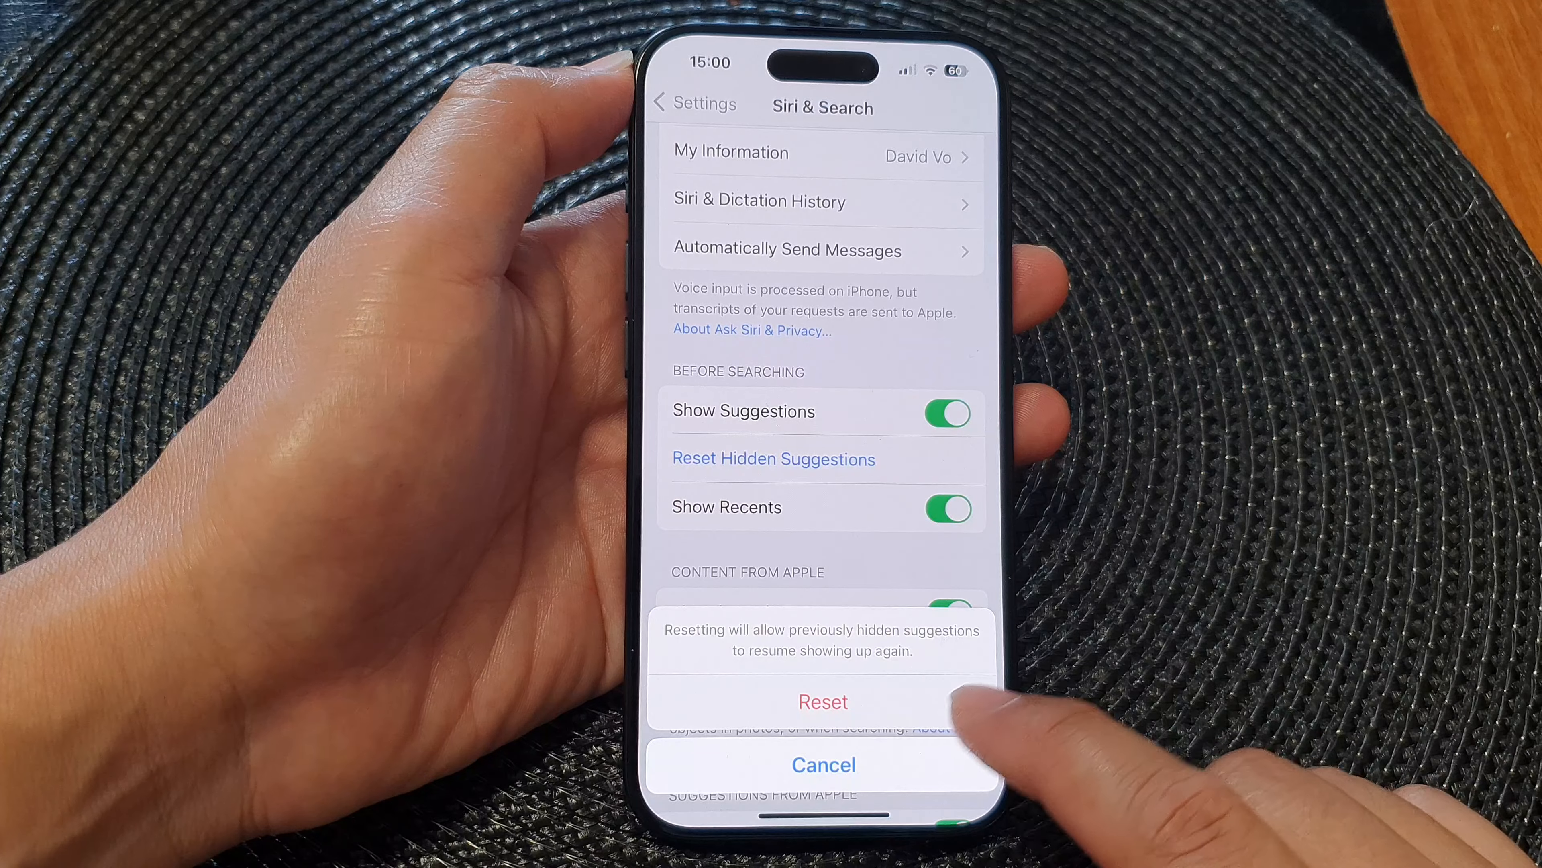
click(823, 764)
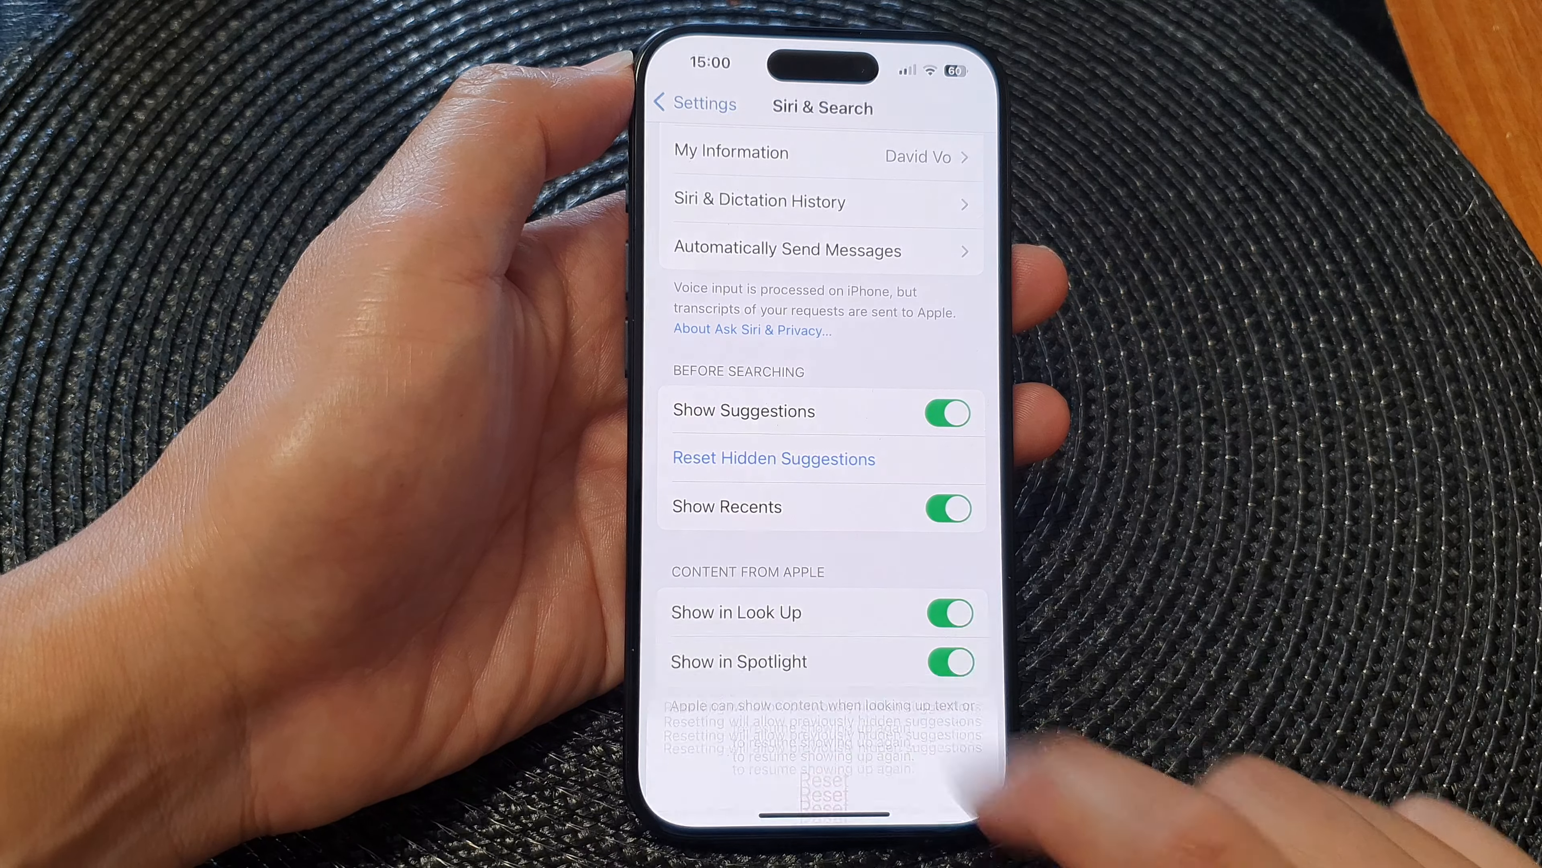